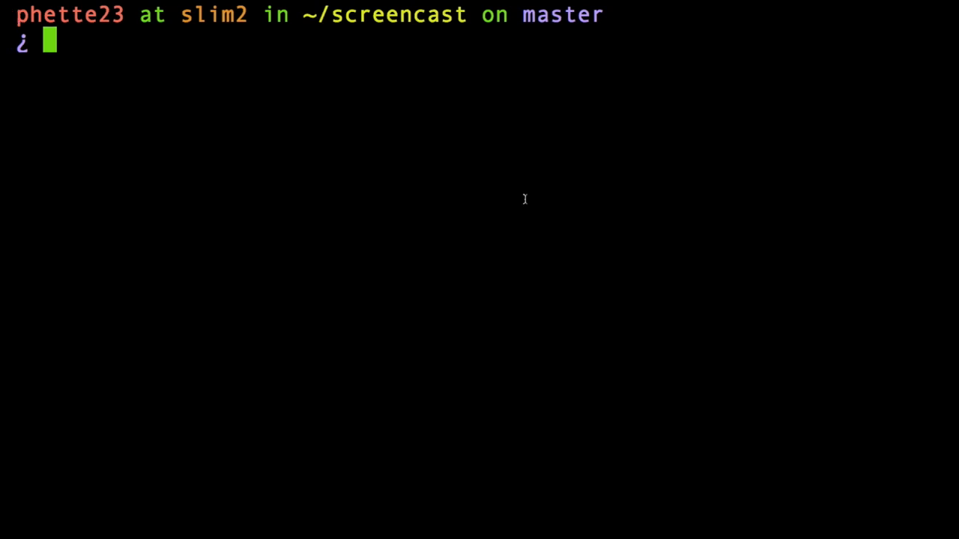
List the commit history with git log, showing 'fixed a bugg', 'sweet new feature added' and 'inital commit'.
text(git lo)
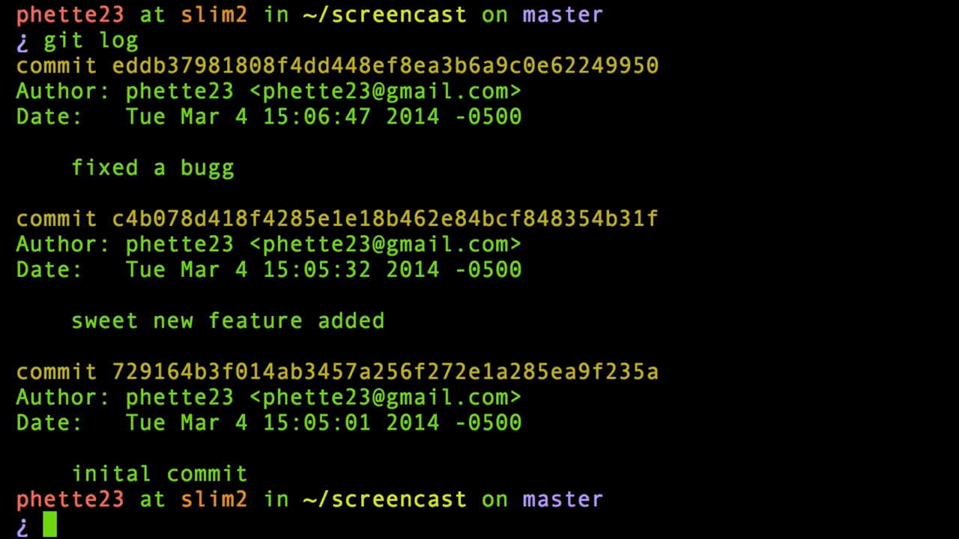
Amend the latest commit message to 'fixed a bug' and confirm it in git log.
text(git commit)
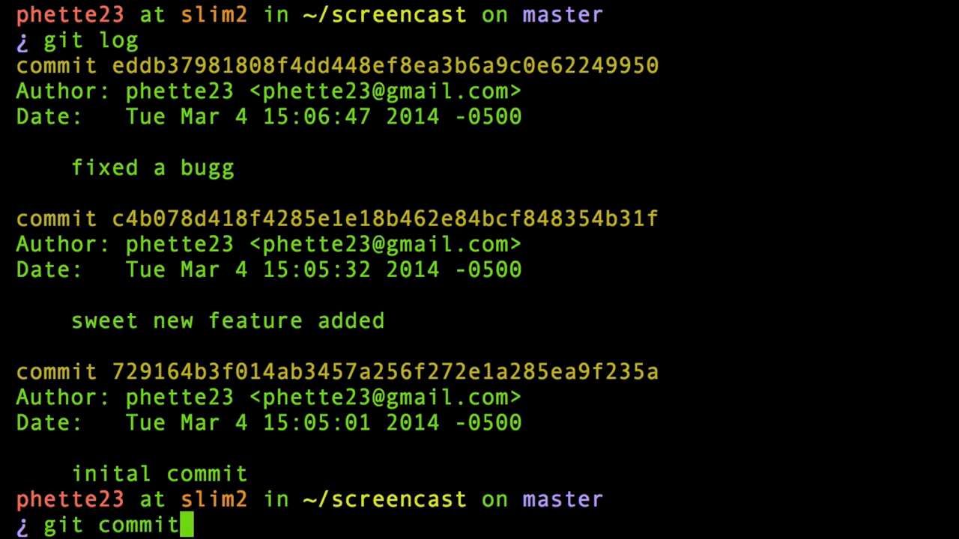
text(--ame)
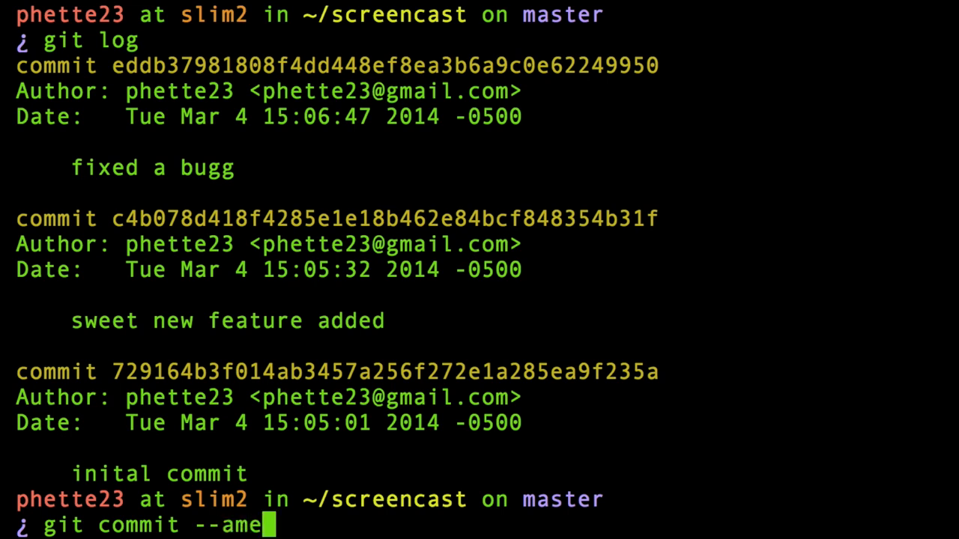
text(nd)
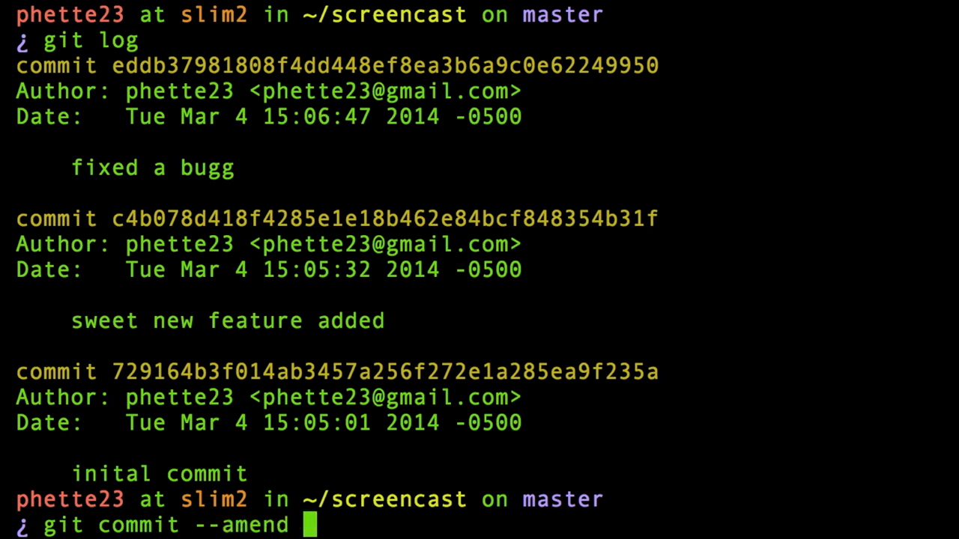
text(-m)
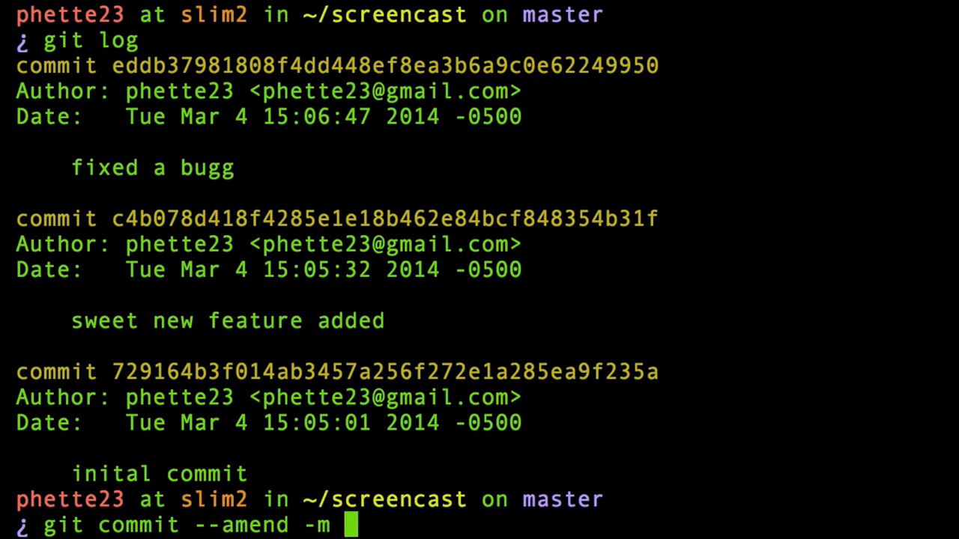
text("fixed a bug)
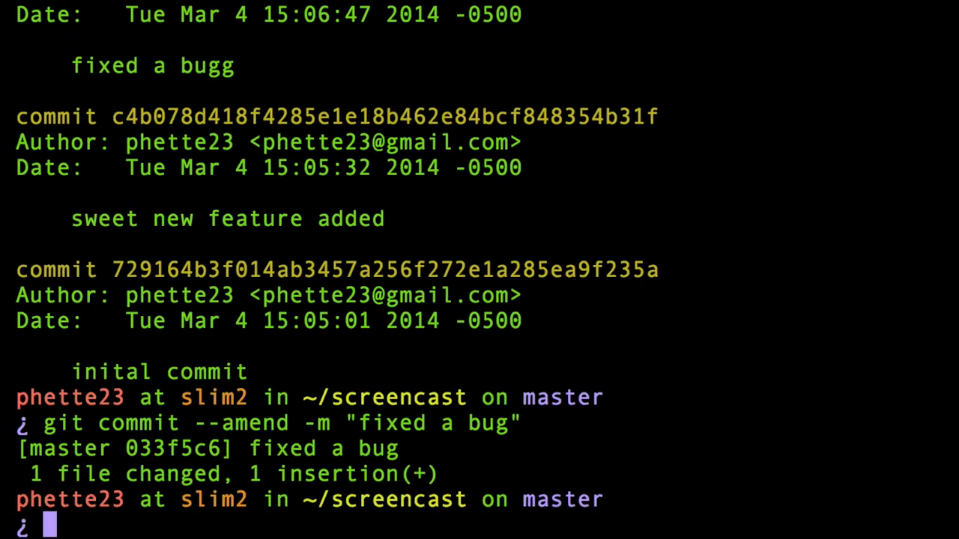
text(git log)
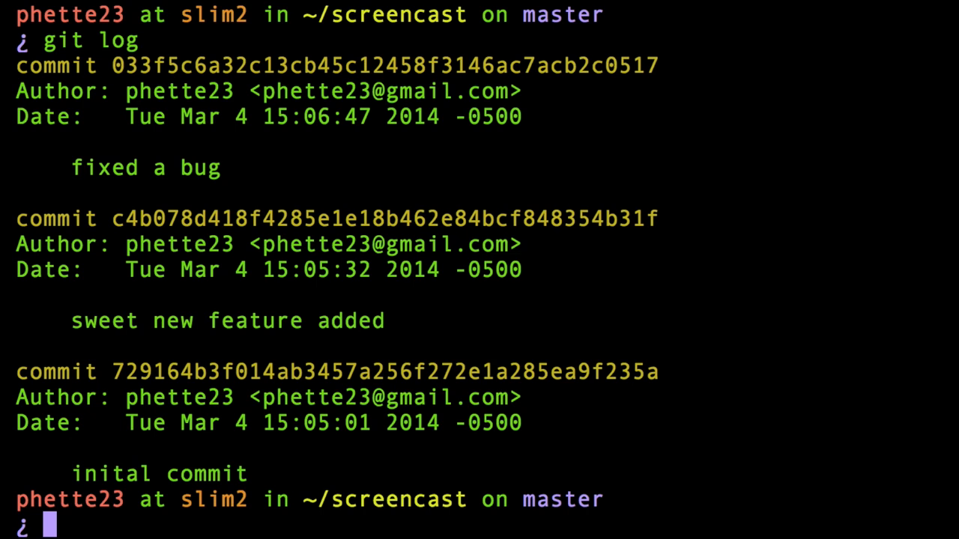
Launch an interactive rebase of the last two commits with git rebase -i HEAD~2.
text(git)
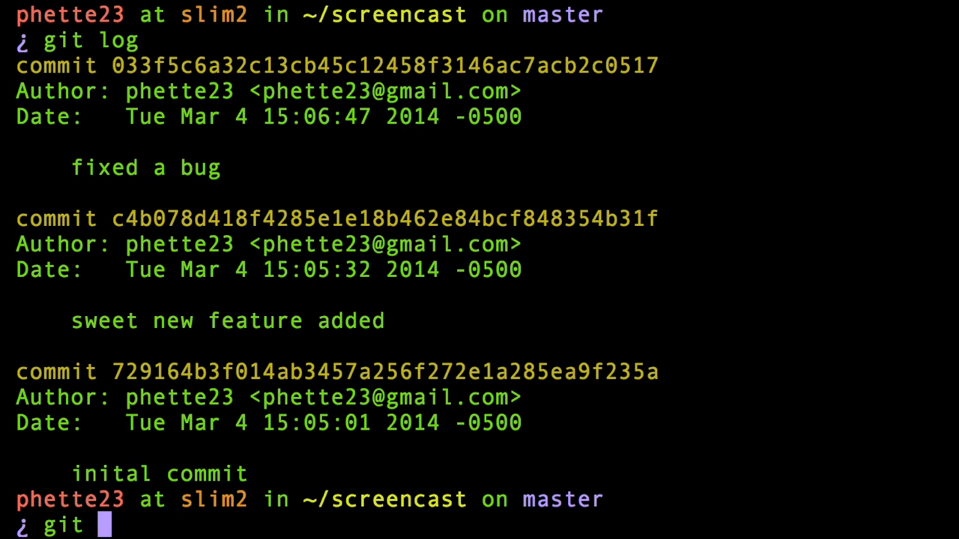
text(reba)
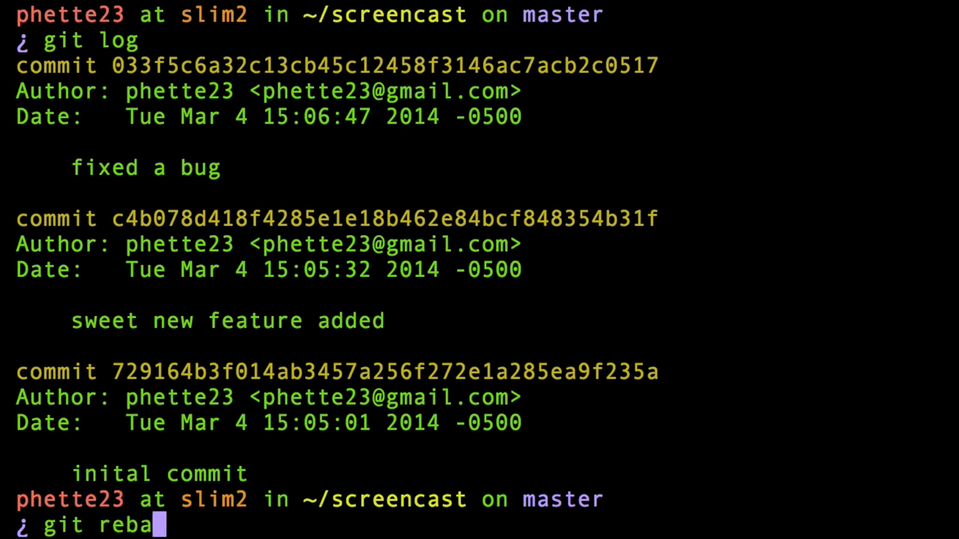
text(se)
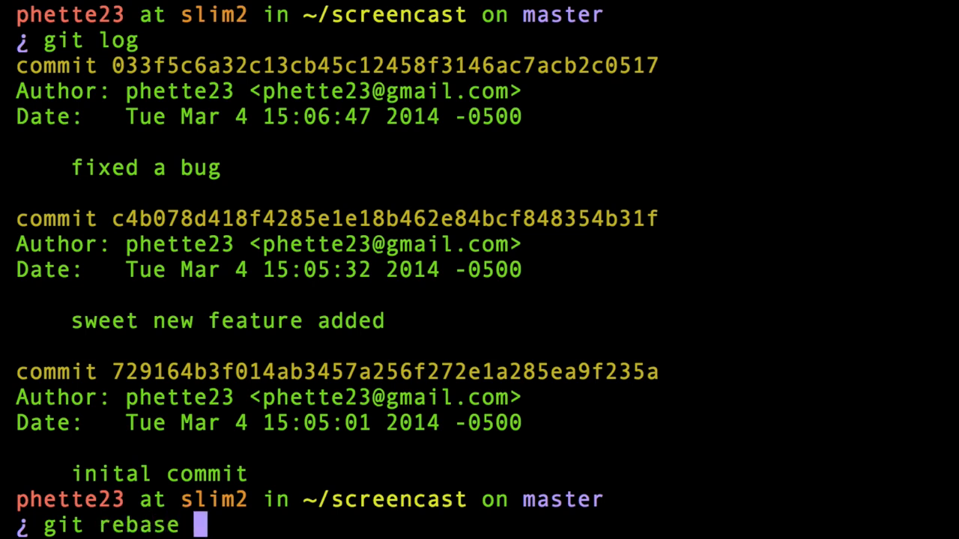
text(-i)
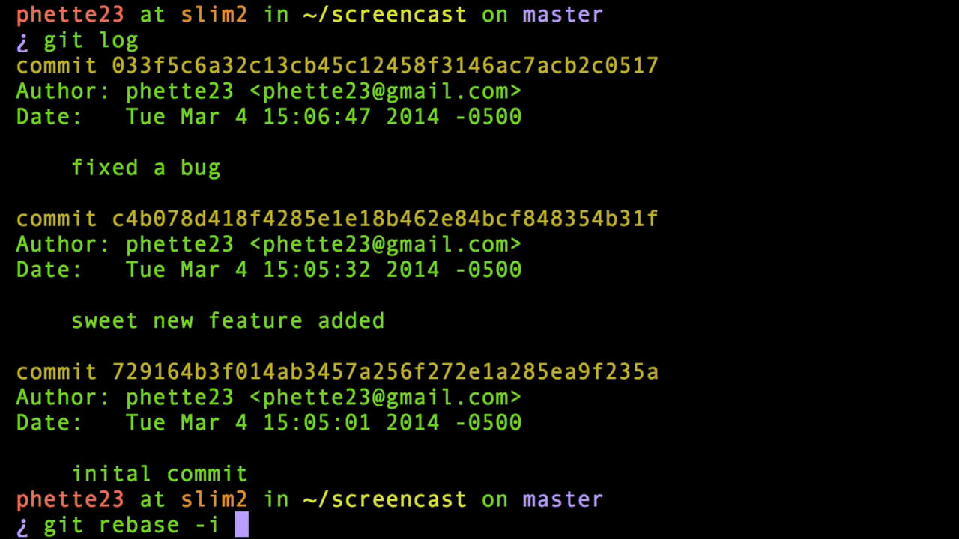
text(HEAD)
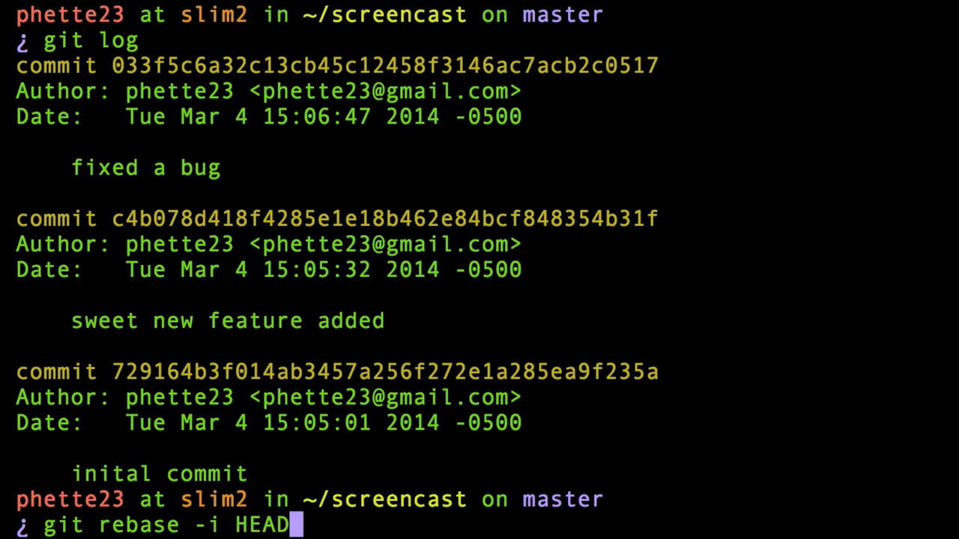
text(~)
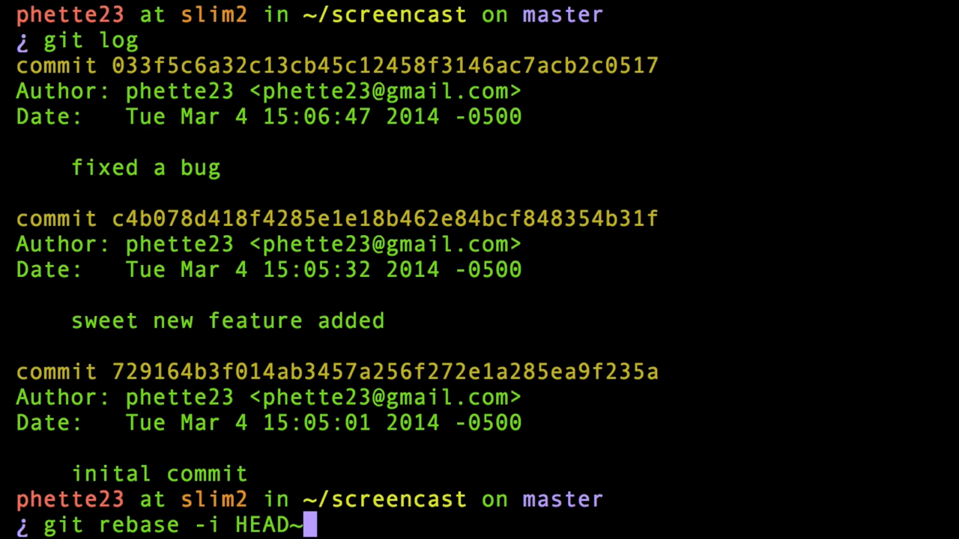
text(2)
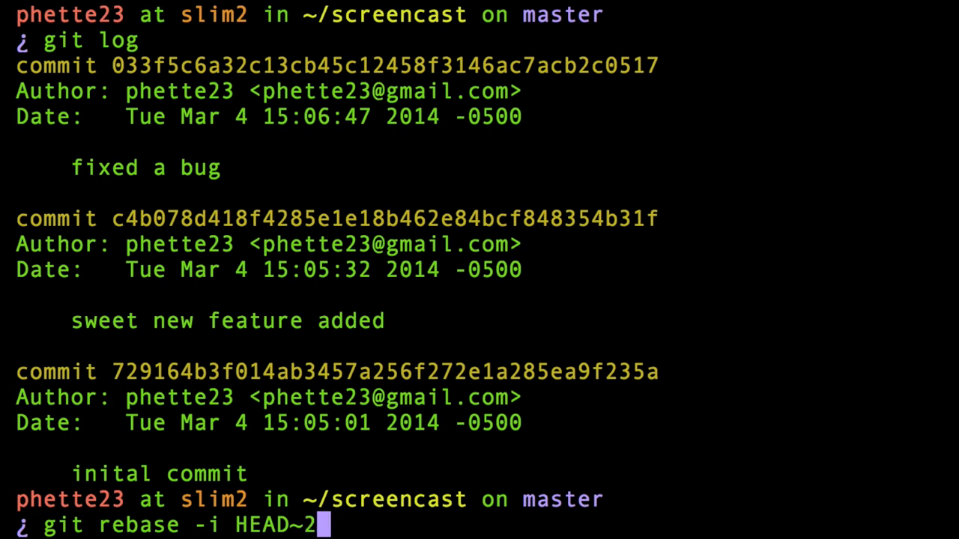
key(BackSpace)
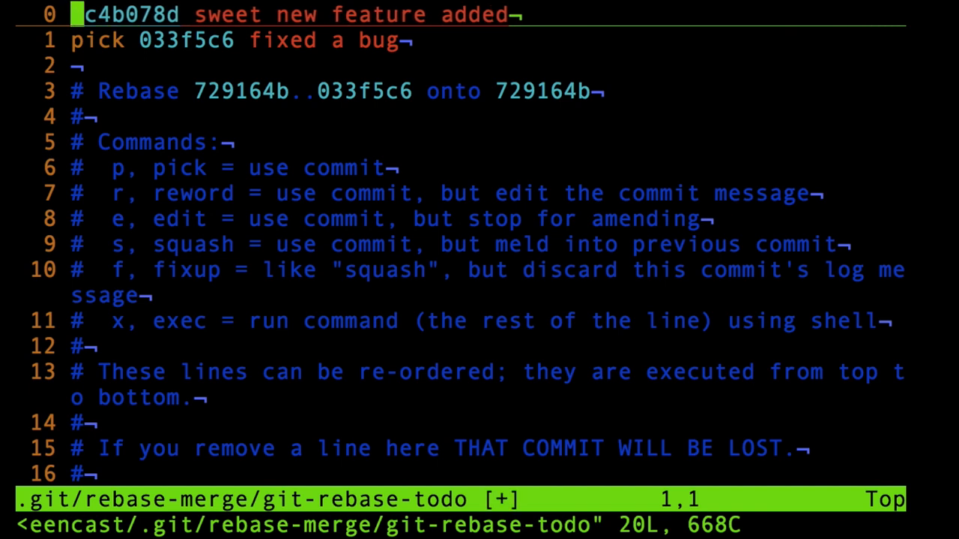
Mark the 'sweet new feature added' commit as 'reword' in the todo list and save with :wq.
text(reword)
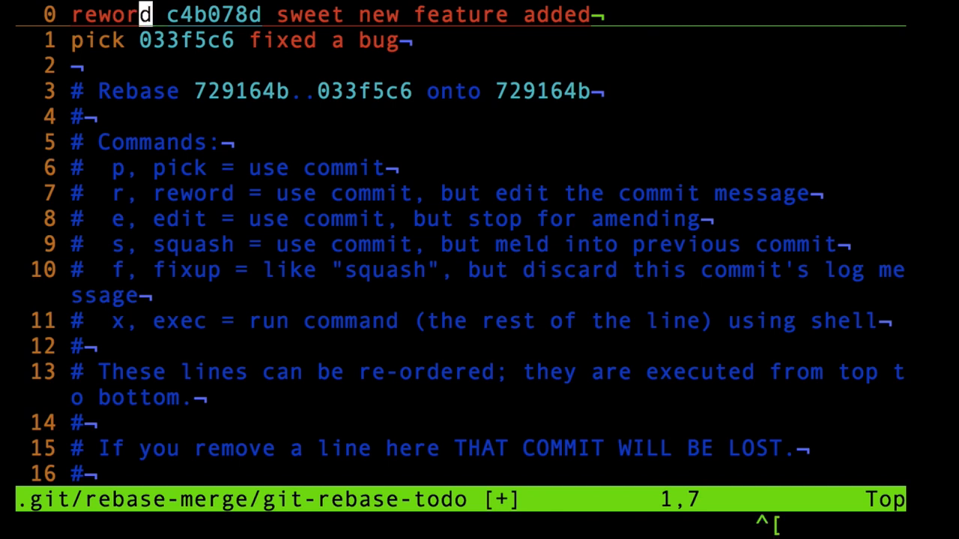
text(:wq)
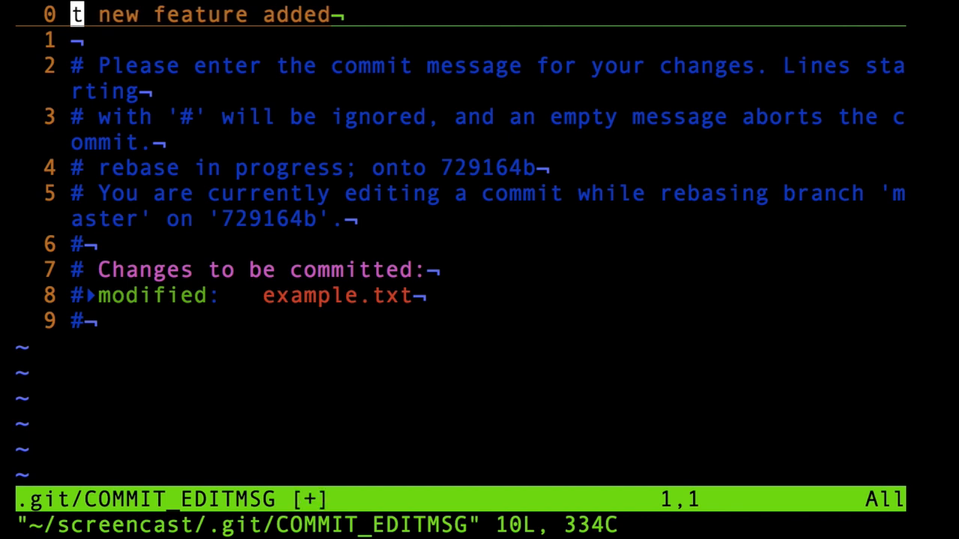
Reword the commit message to 'awesome new feature added', removing the stray colon.
text(awesome)
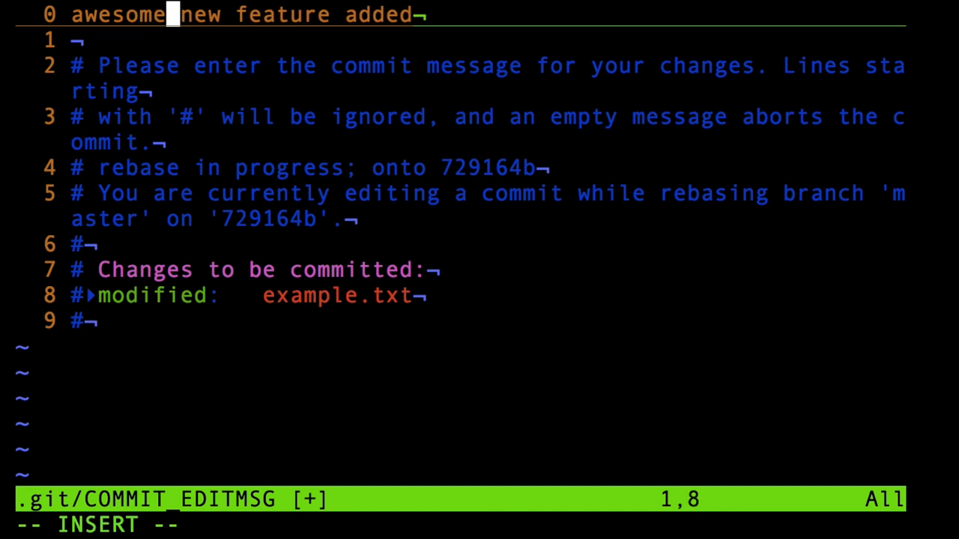
text(:)
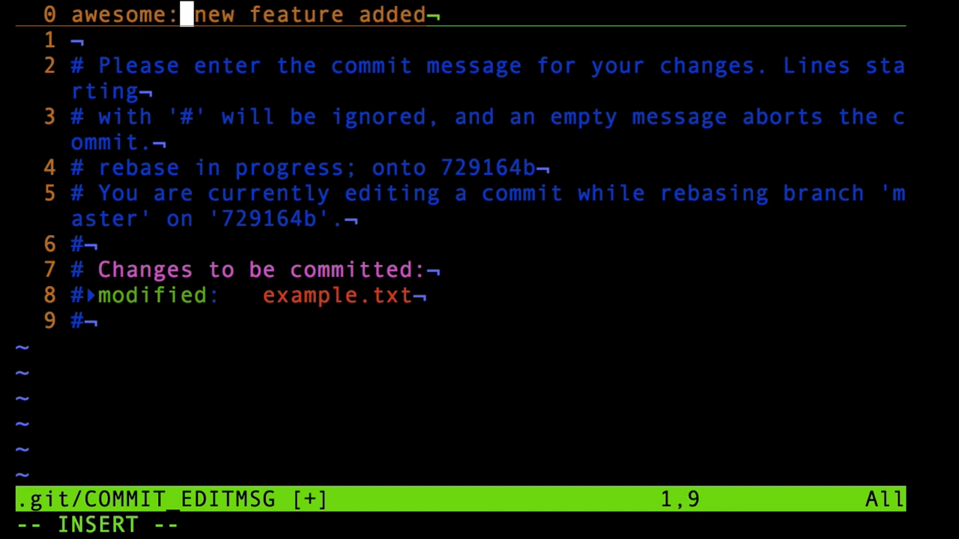
key(Escape)
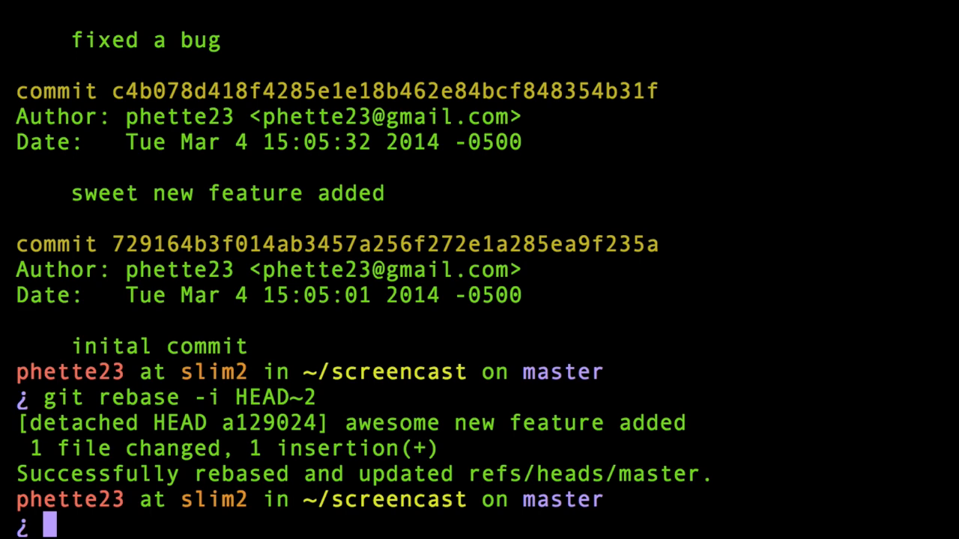
Begin the next git command after the rebase reports success.
text(git)
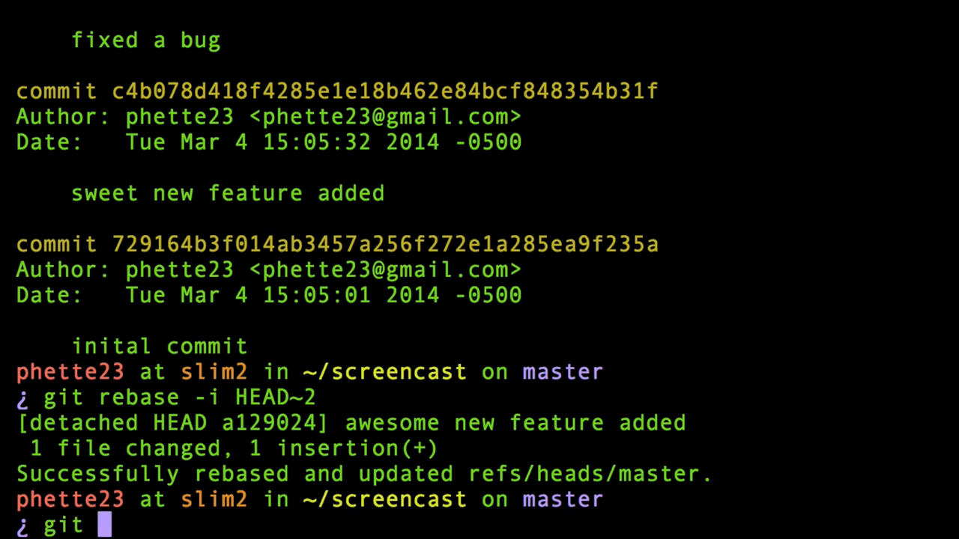